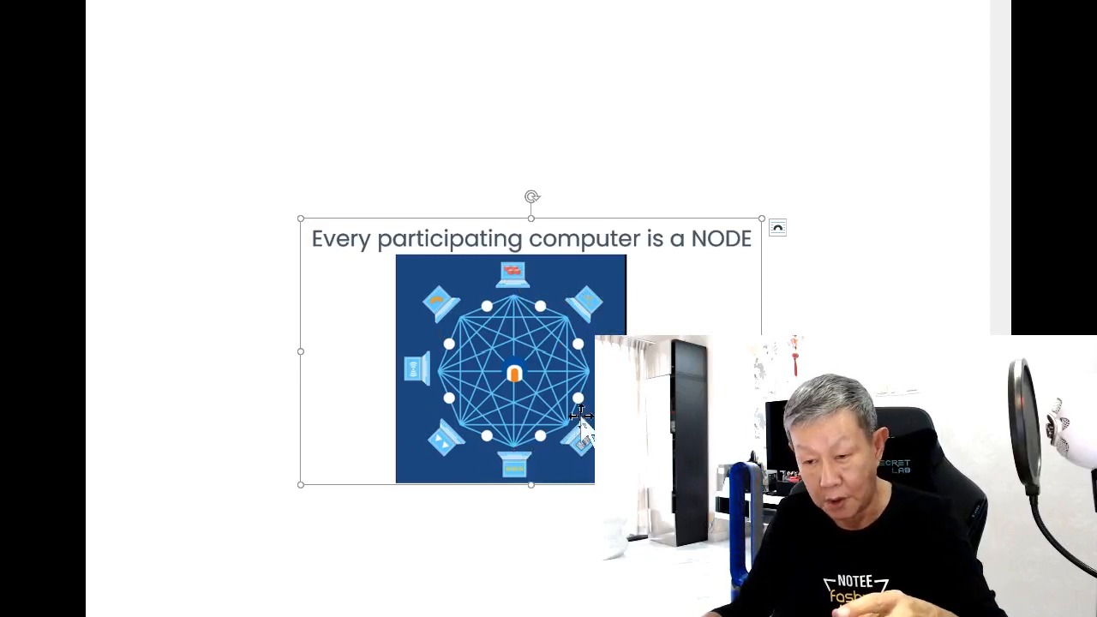
{"action": "mouse_move", "coordinate": [476, 347]}
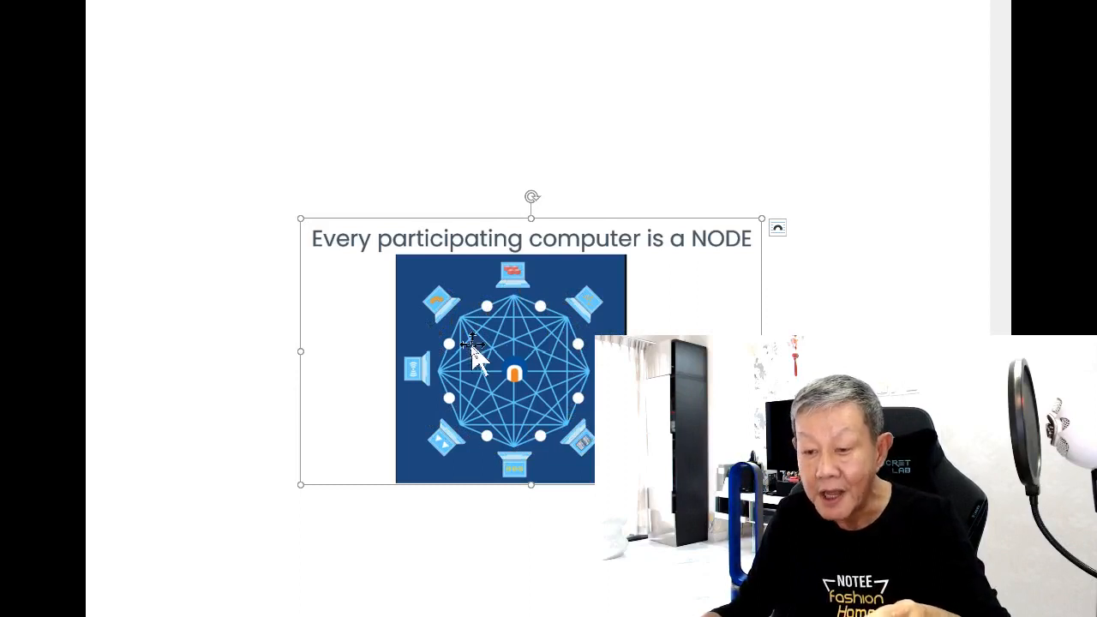